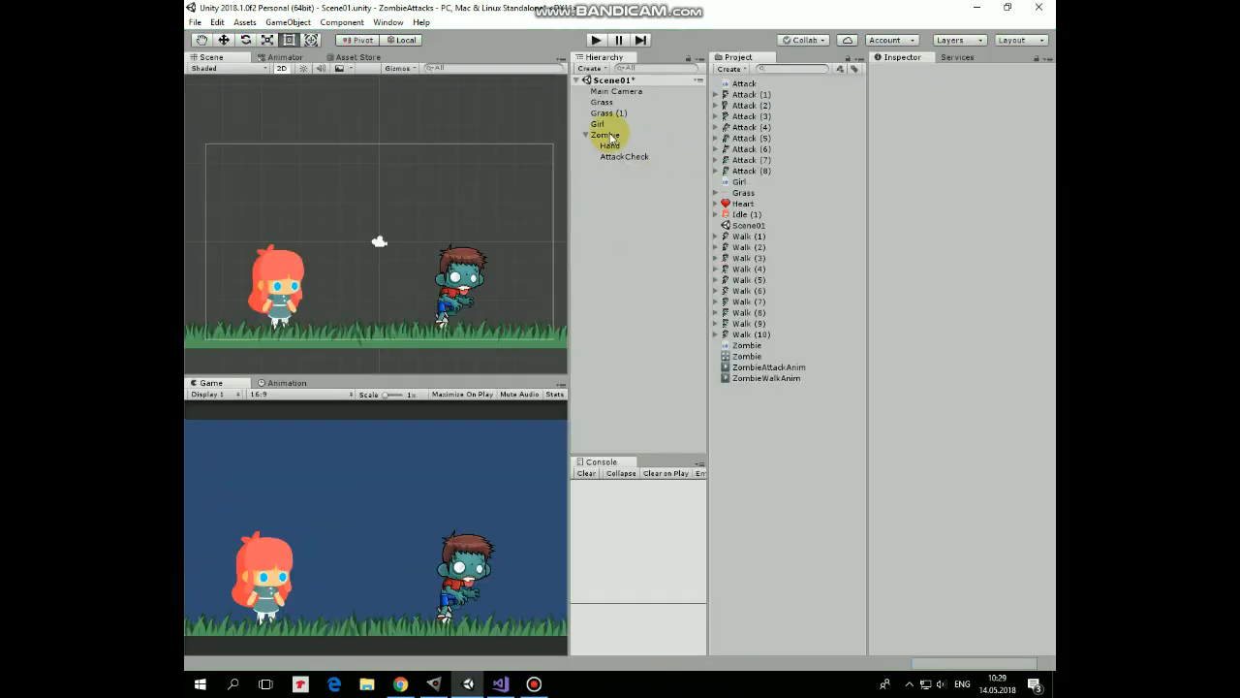
Step: Show the Zombie animator's attack-to-walk transition settings: exit time on, isAttacking false
left_click(605, 135)
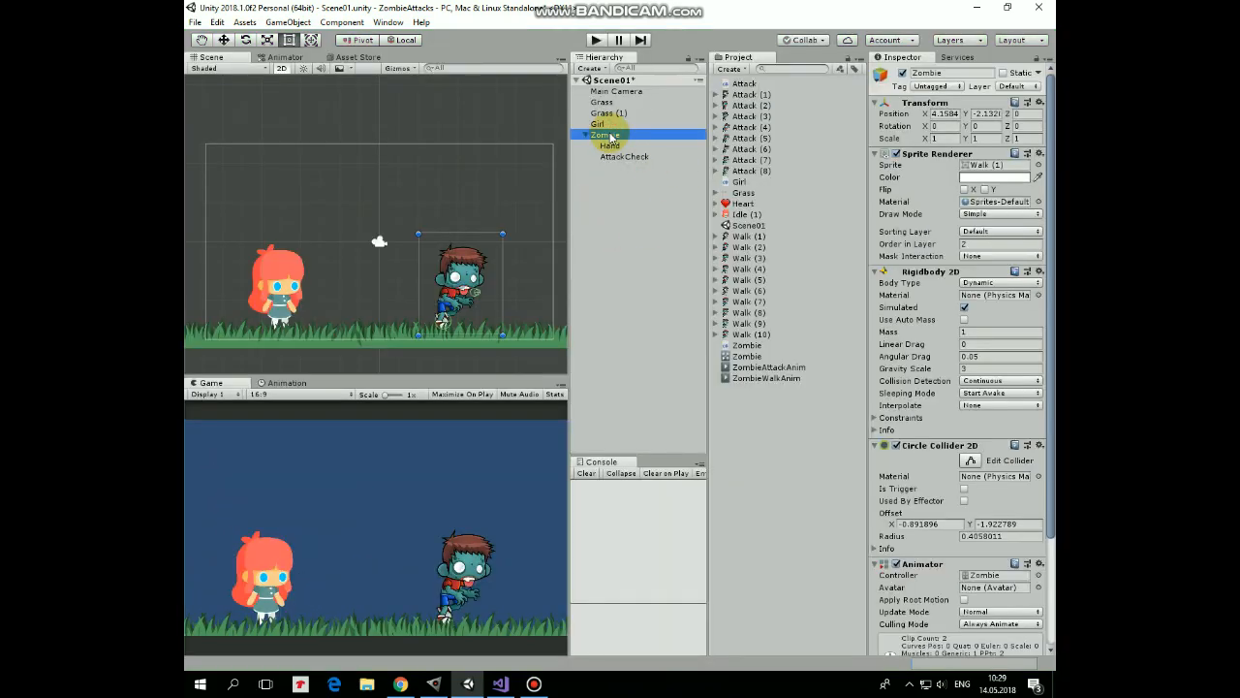
left_click(283, 56)
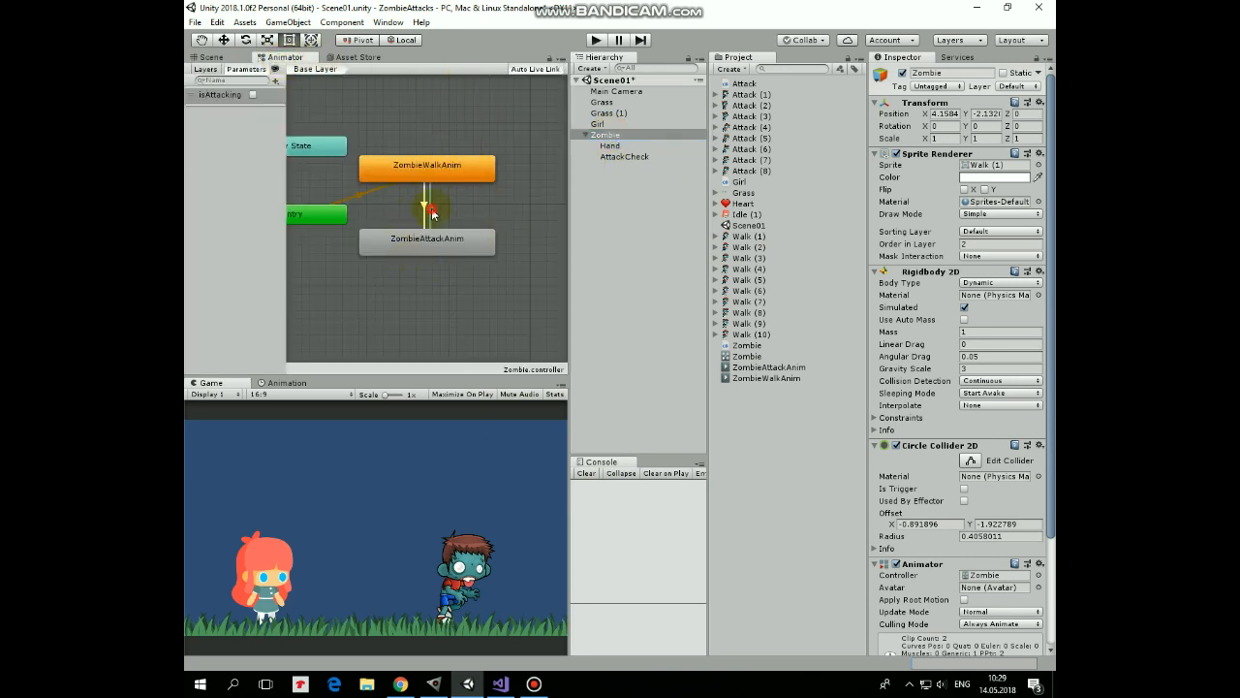
left_click(426, 209)
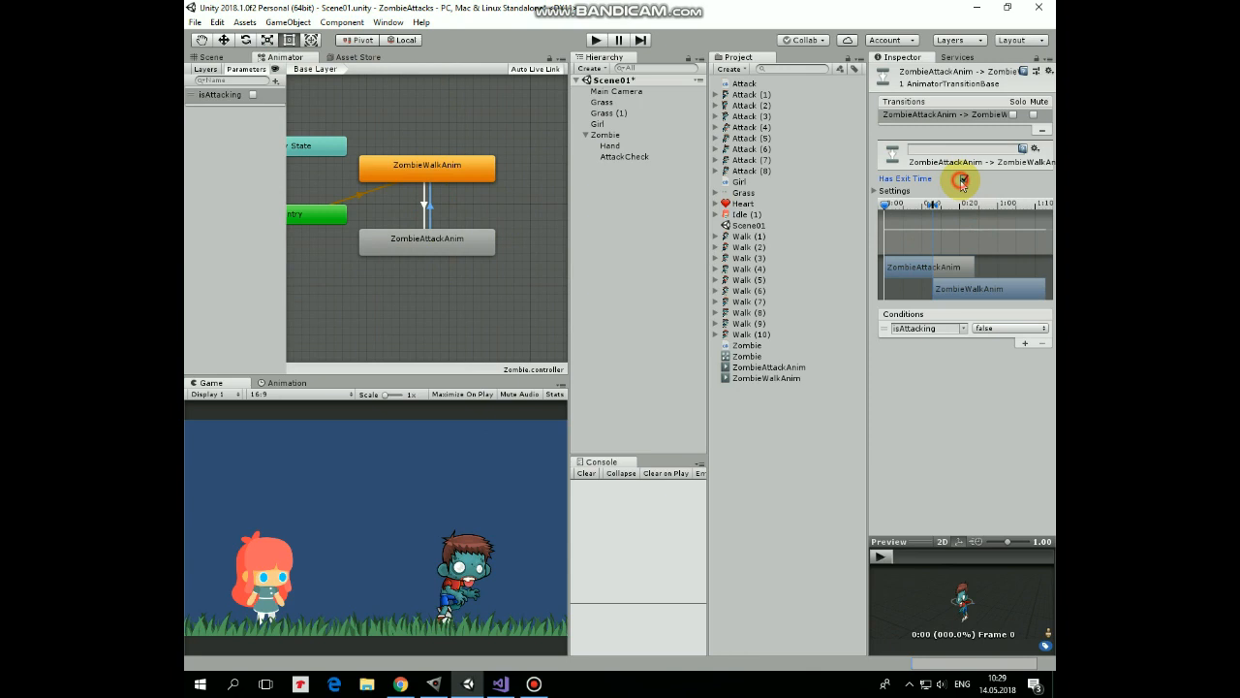
left_click(879, 190)
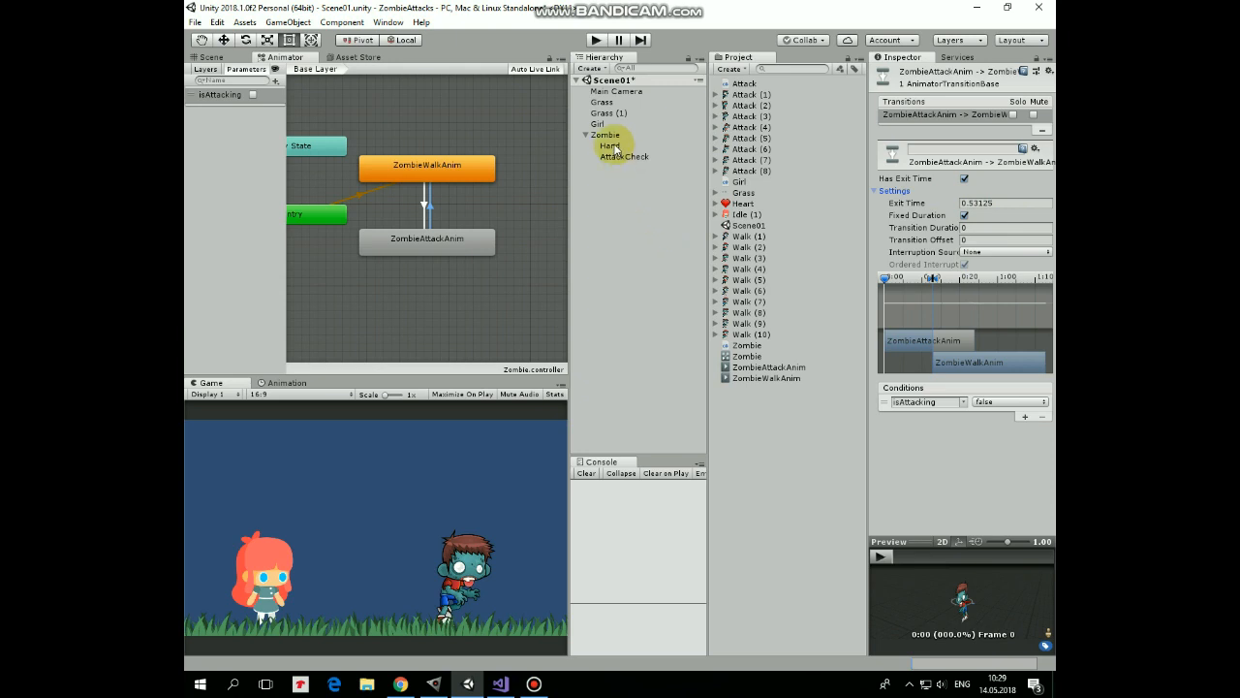
Step: Select the zombie's Hand object in the Hierarchy
left_click(209, 56)
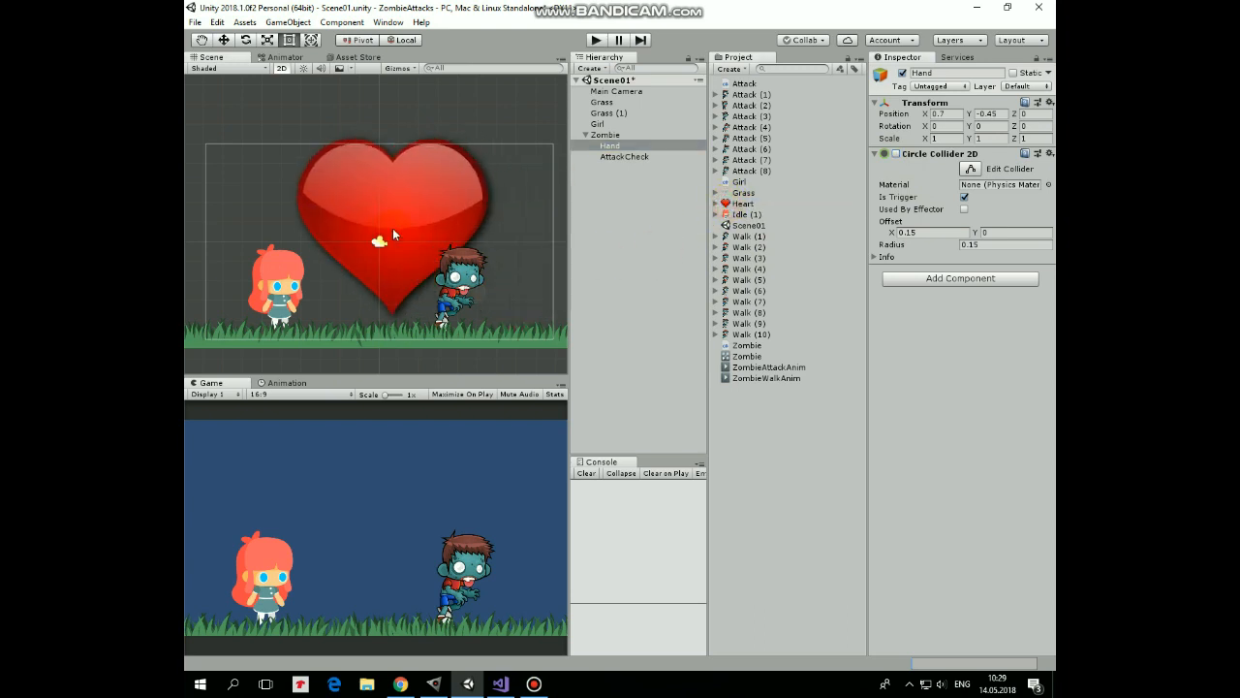
Step: Rename the new heart to Heart1 and select it under the Girl
left_click(604, 167)
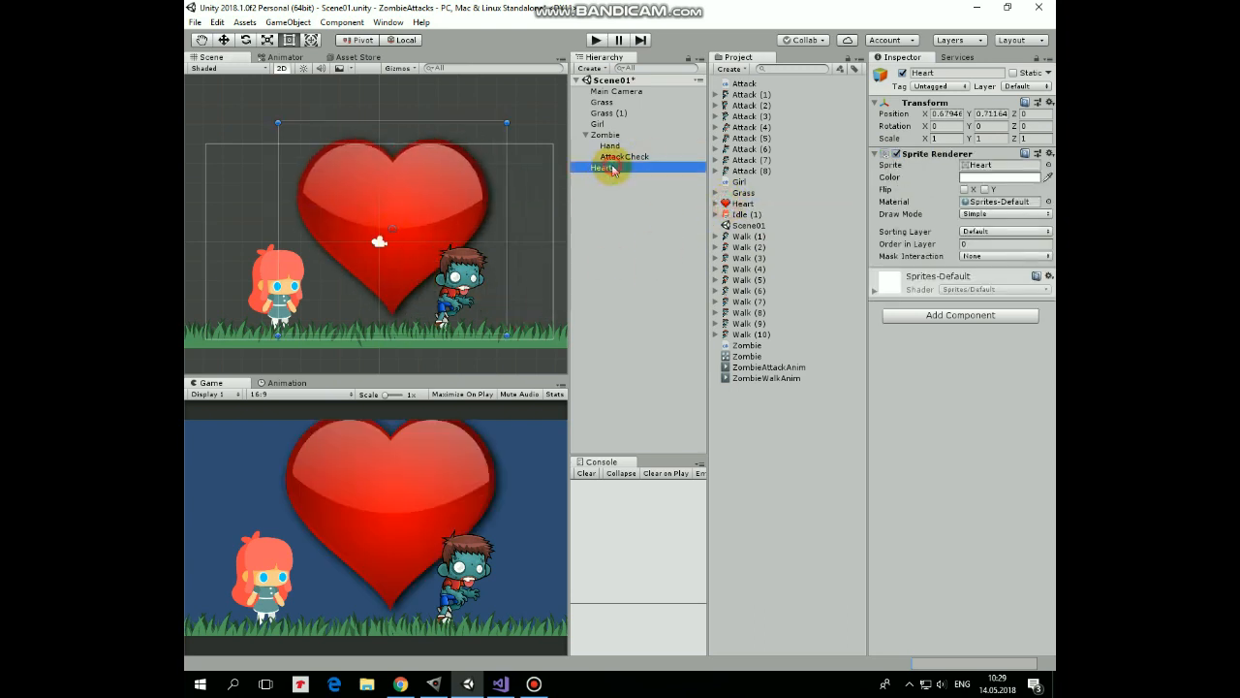
double_click(605, 168)
type("1")
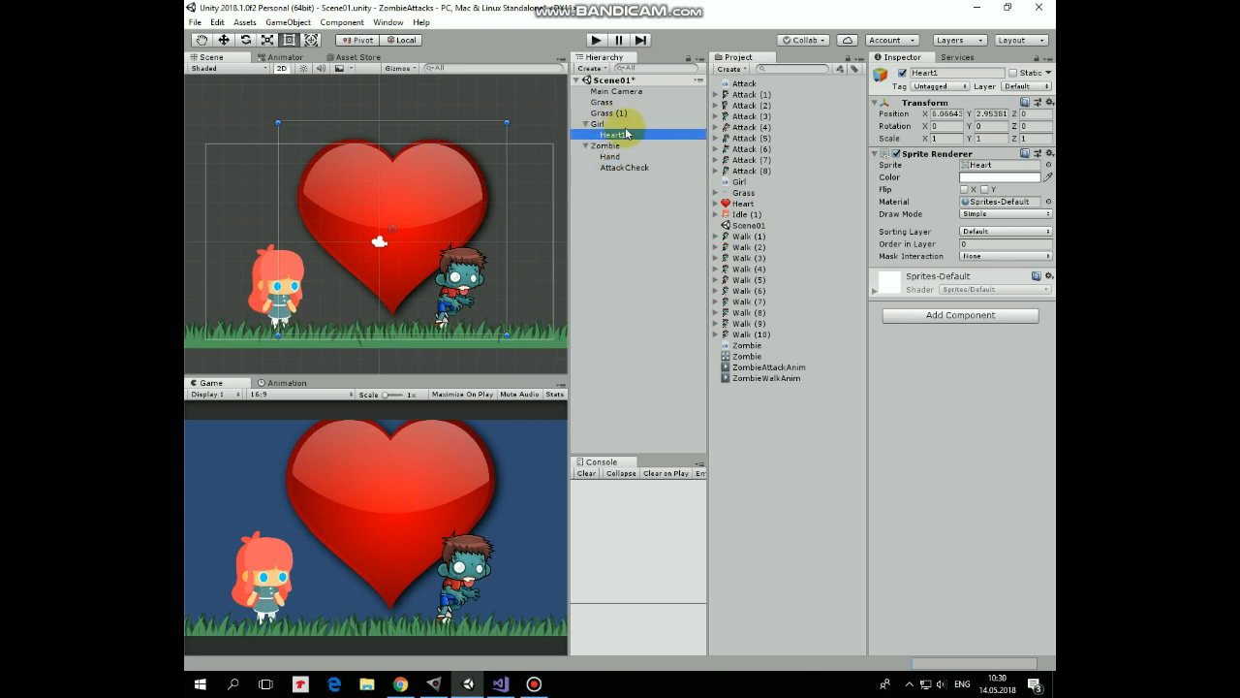
left_click(1047, 103)
type("Heart2")
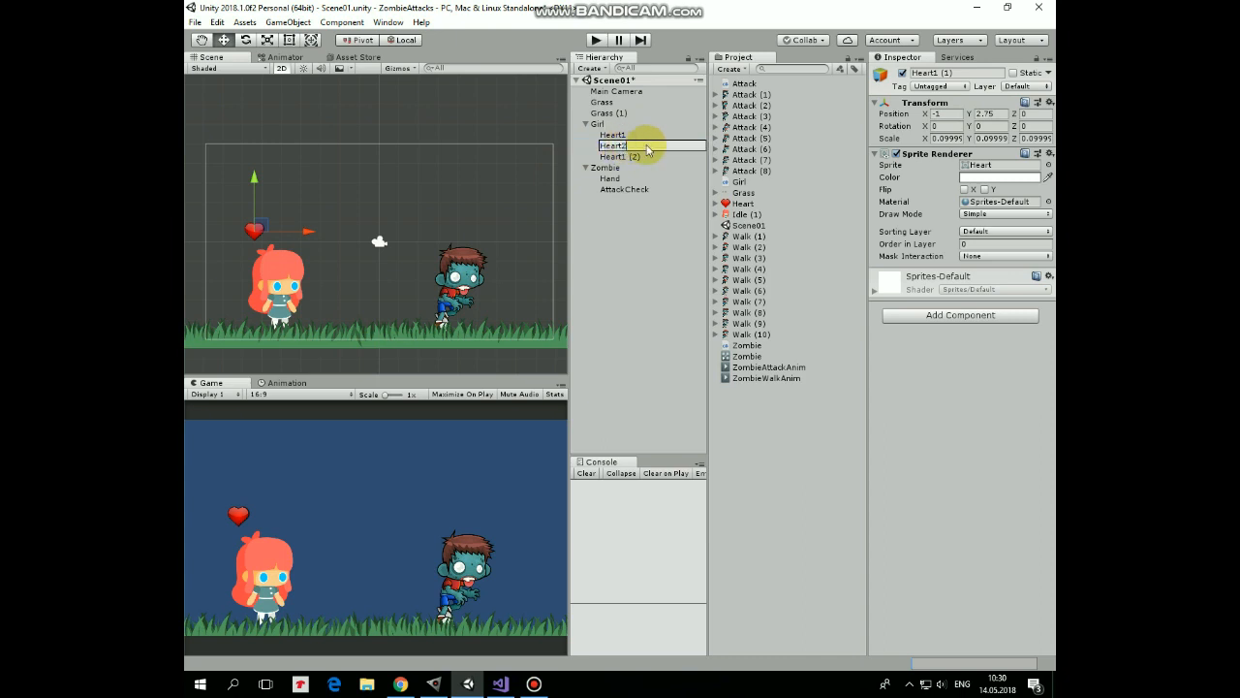
Step: Rename the duplicated hearts to Heart2 and Heart3 and set their horizontal positions
left_click(613, 156)
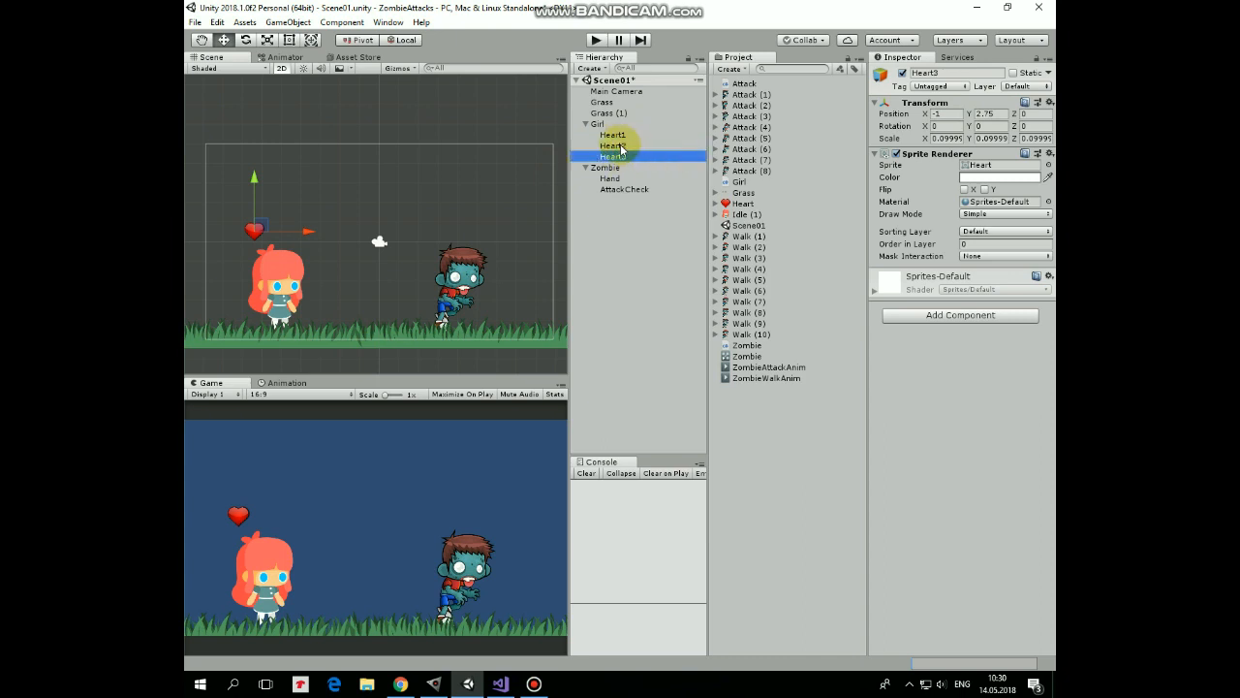
left_click(611, 145)
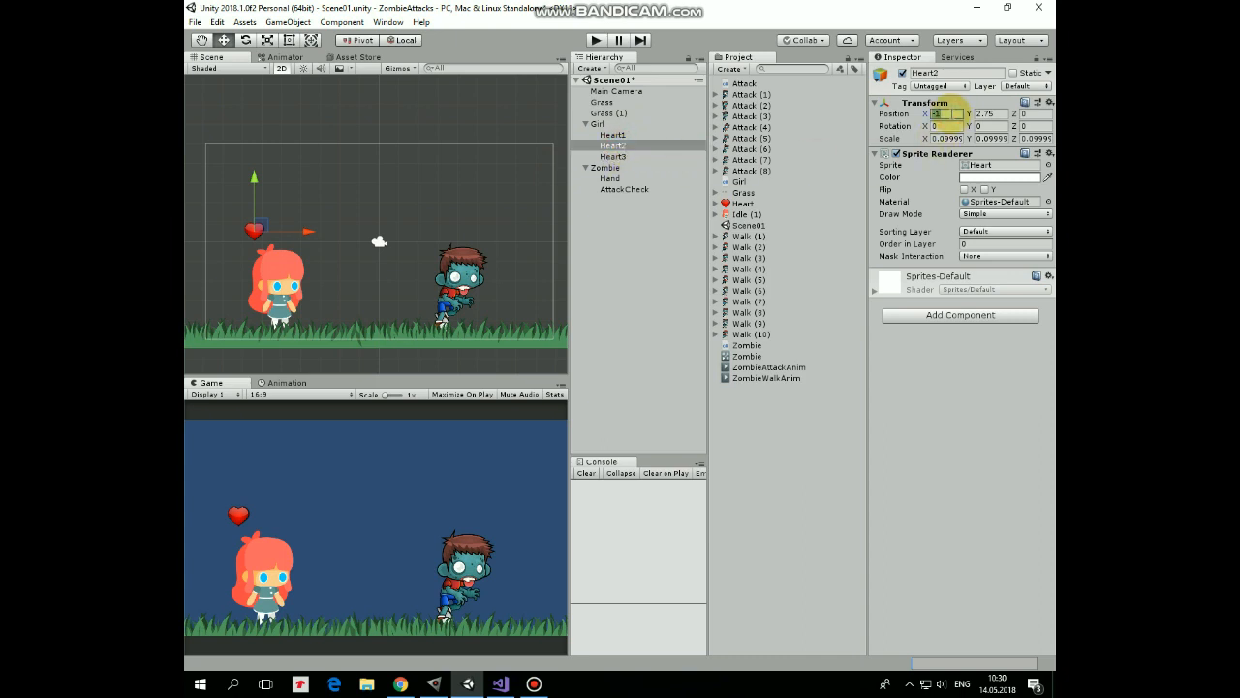
left_click(613, 156)
type("1.6")
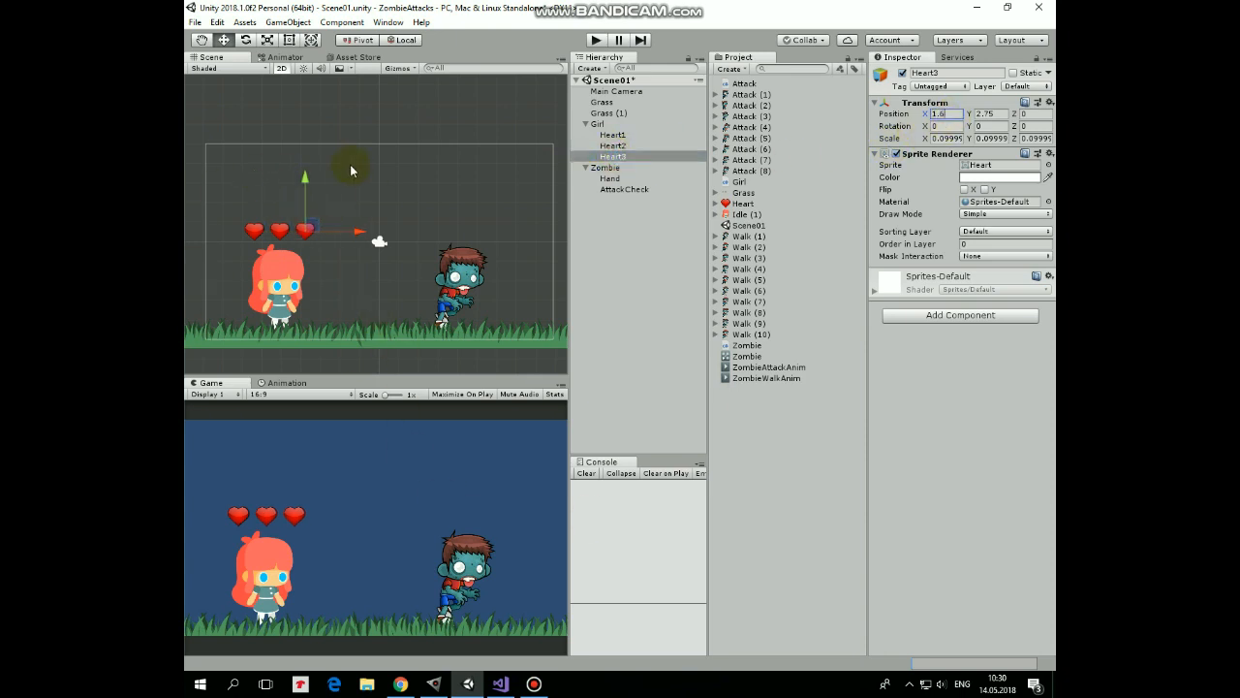
left_click(585, 124)
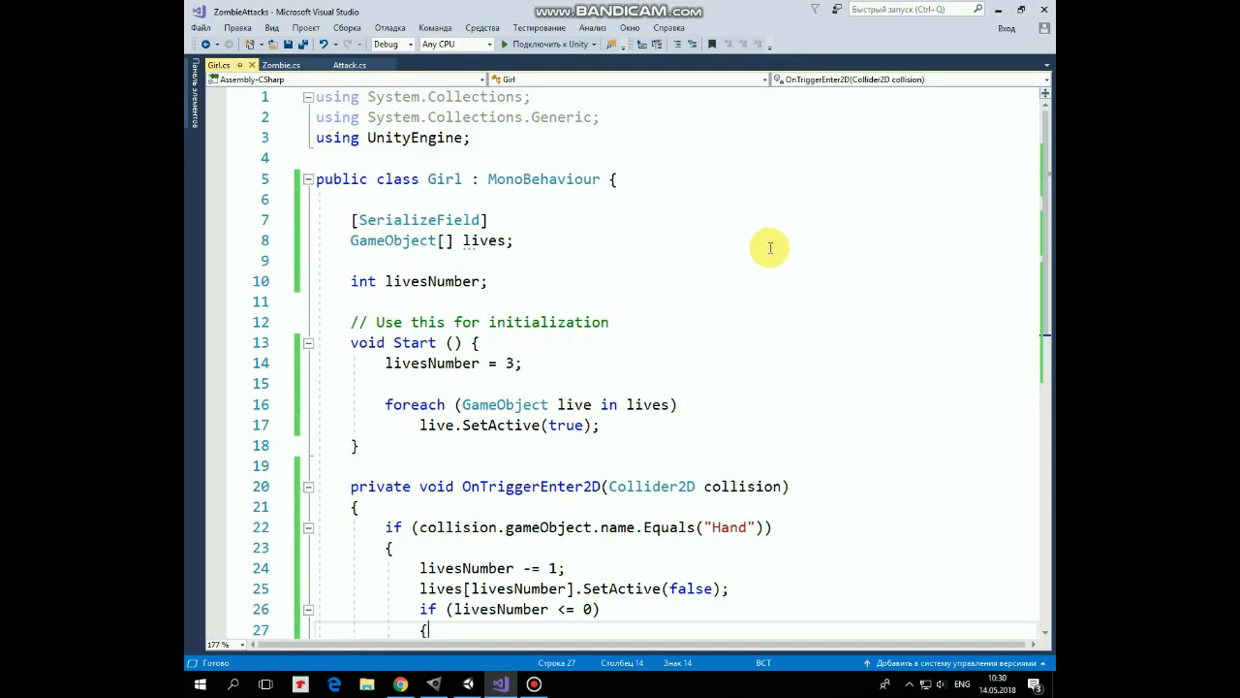
mouse_move(576, 233)
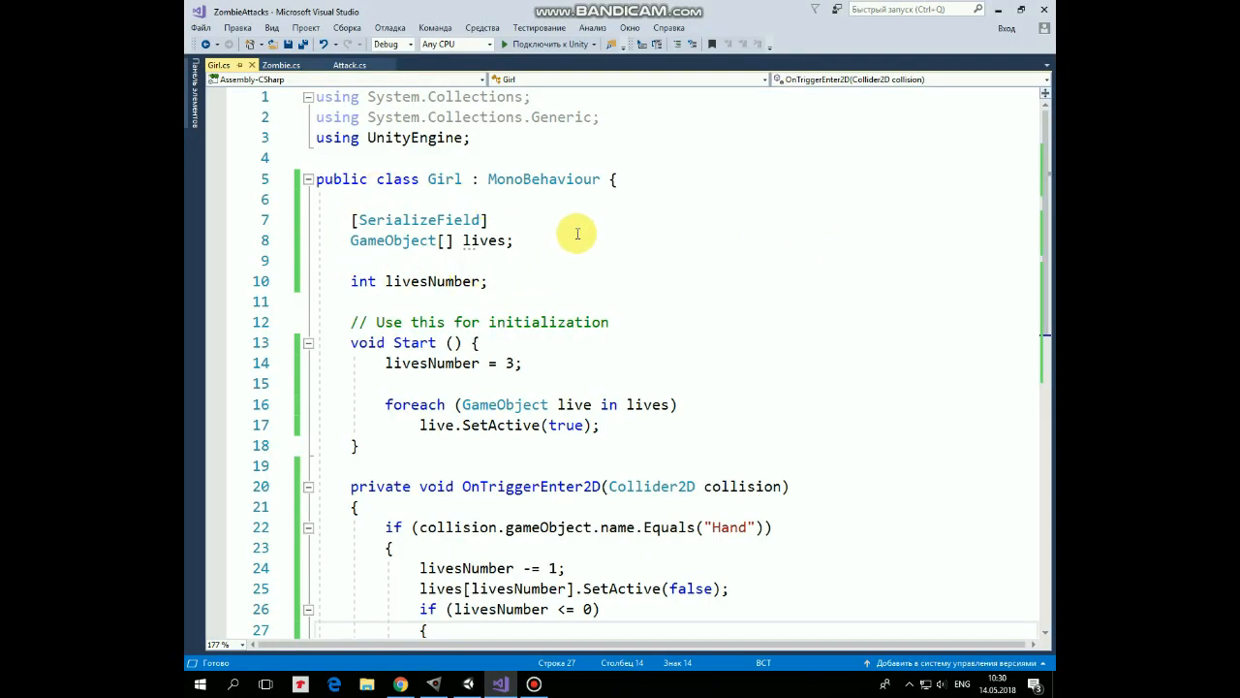
mouse_move(401, 259)
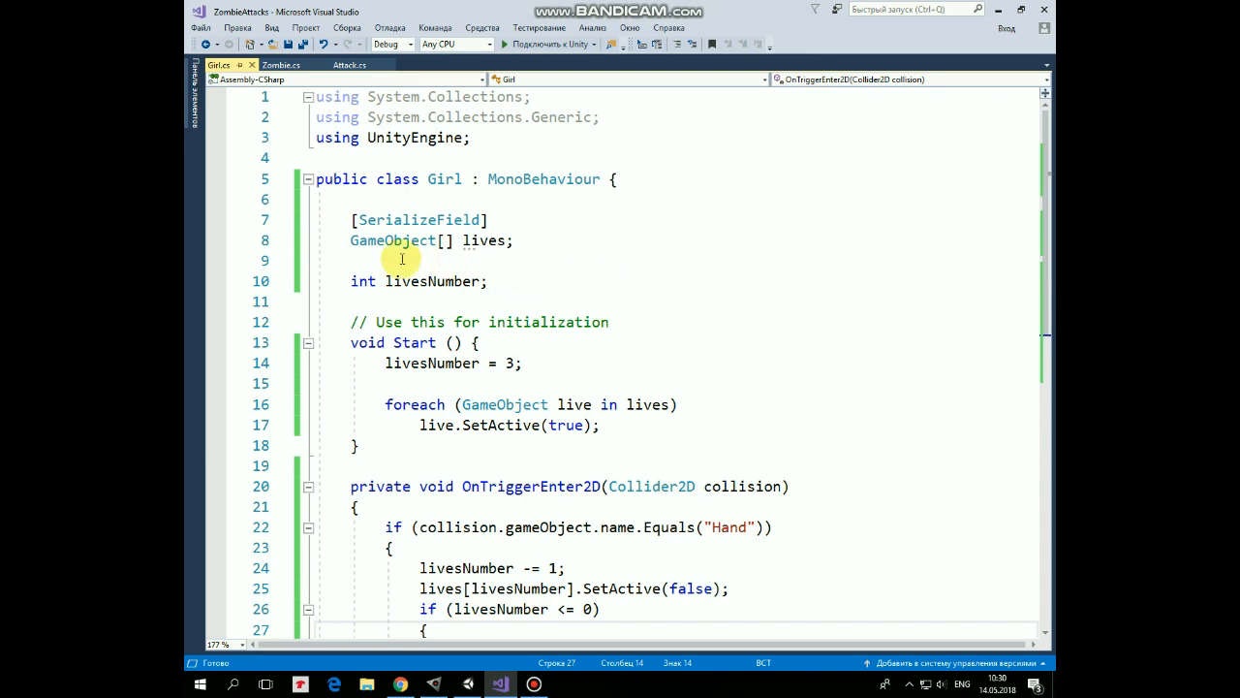
mouse_move(528, 287)
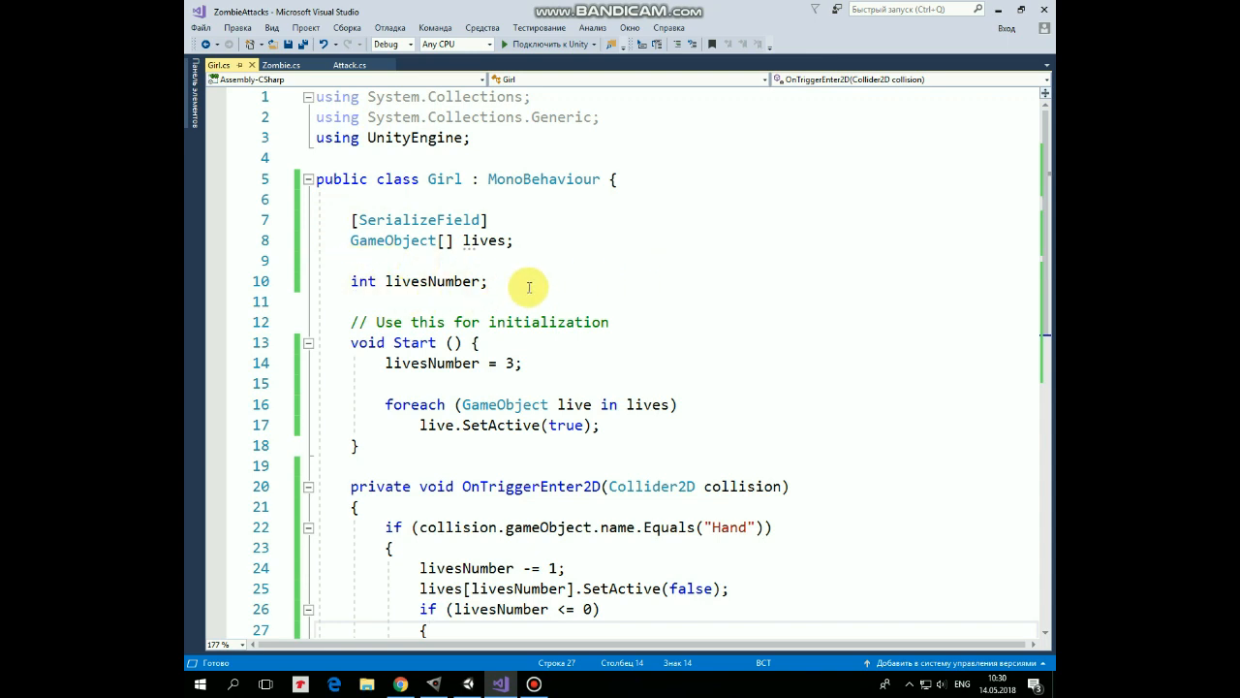
mouse_move(549, 356)
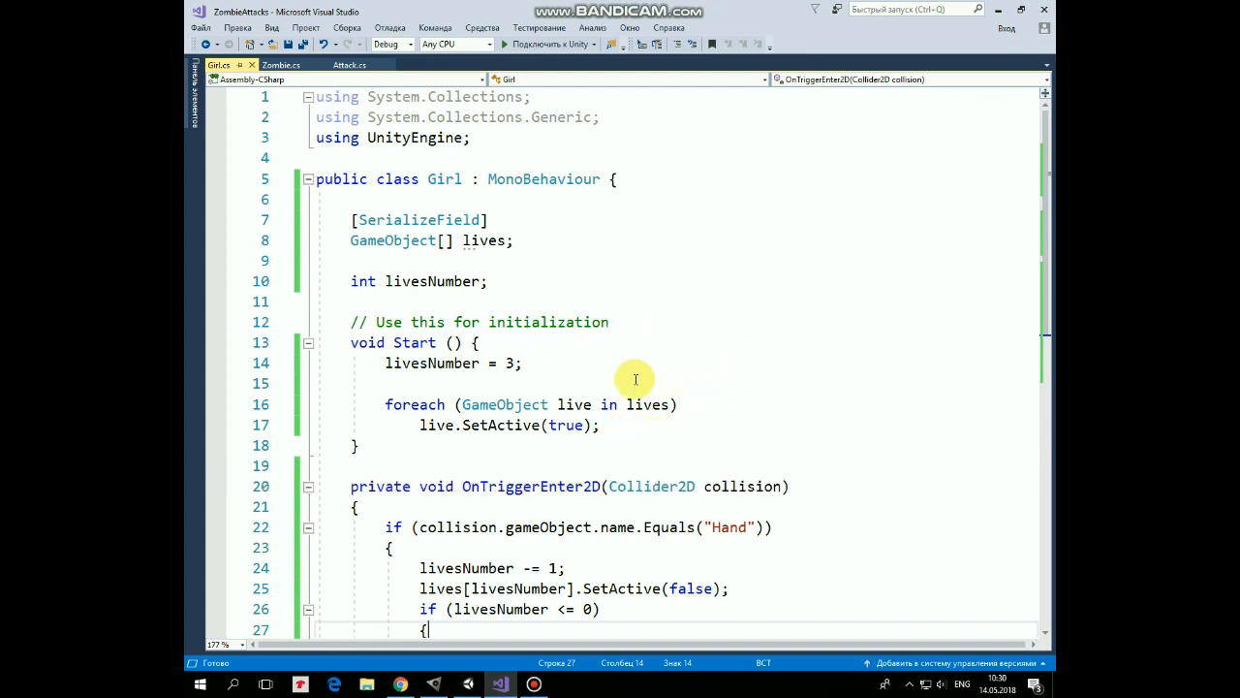
Step: Scroll through Girl.cs's OnTriggerEnter2D hit logic in Visual Studio
scroll("down", 3)
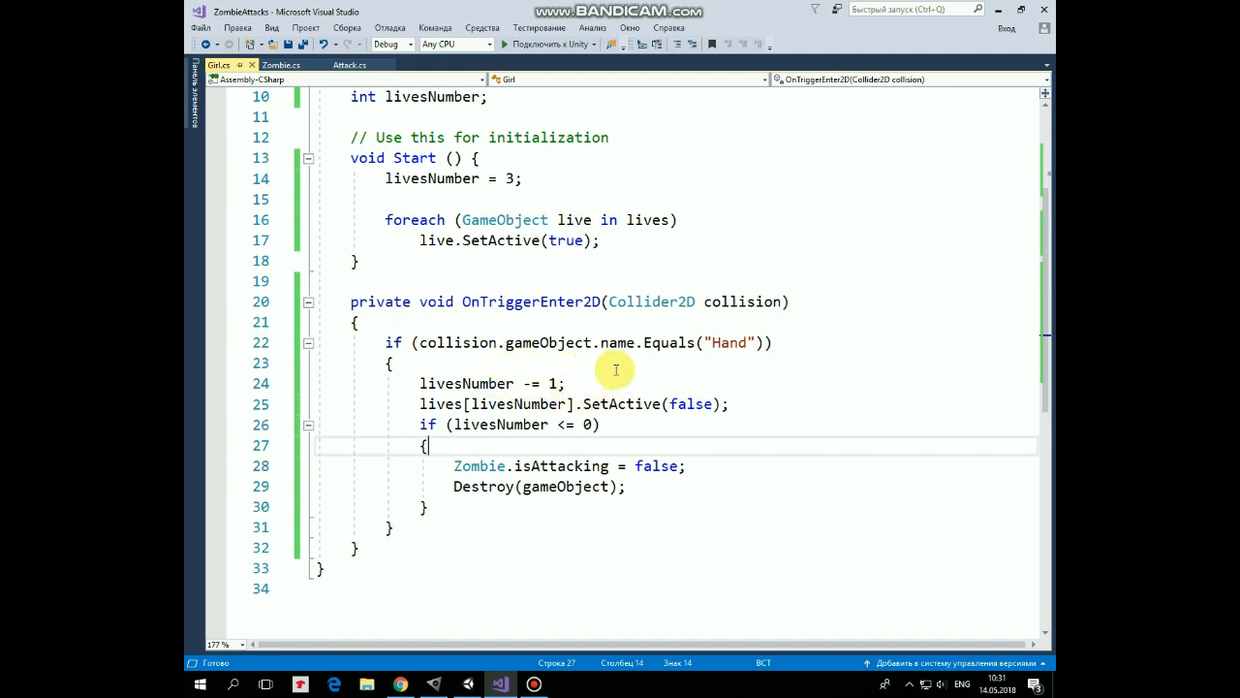
mouse_move(613, 378)
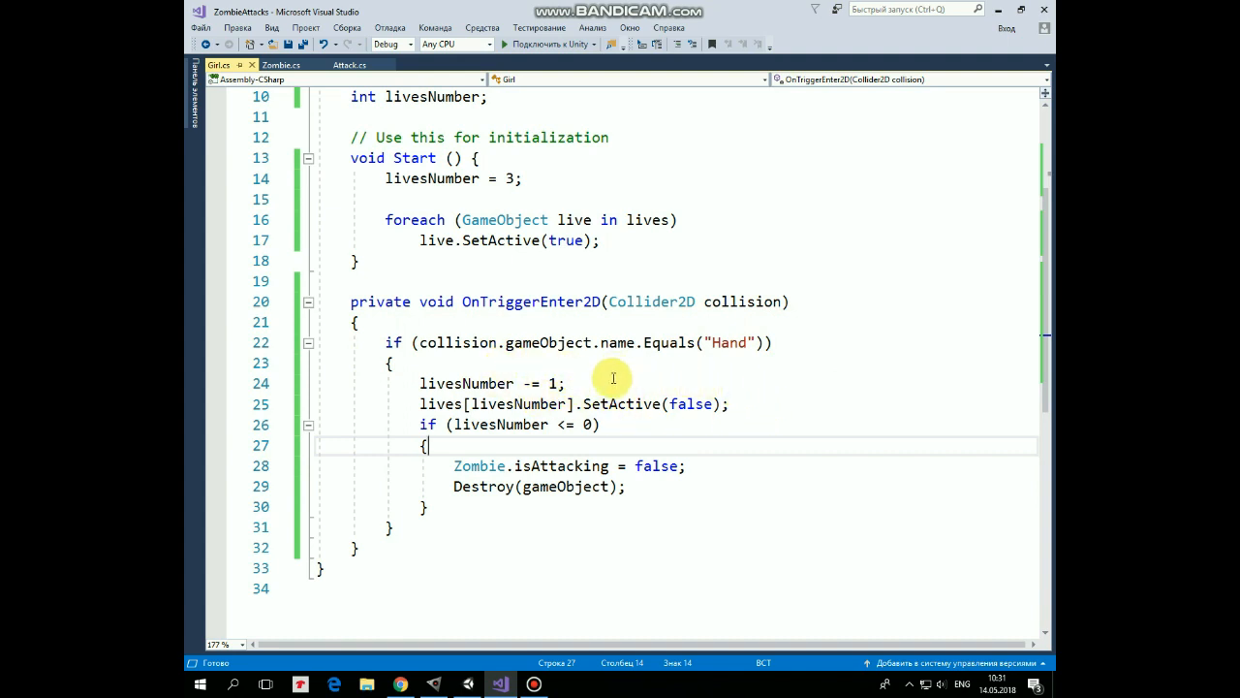
mouse_move(615, 424)
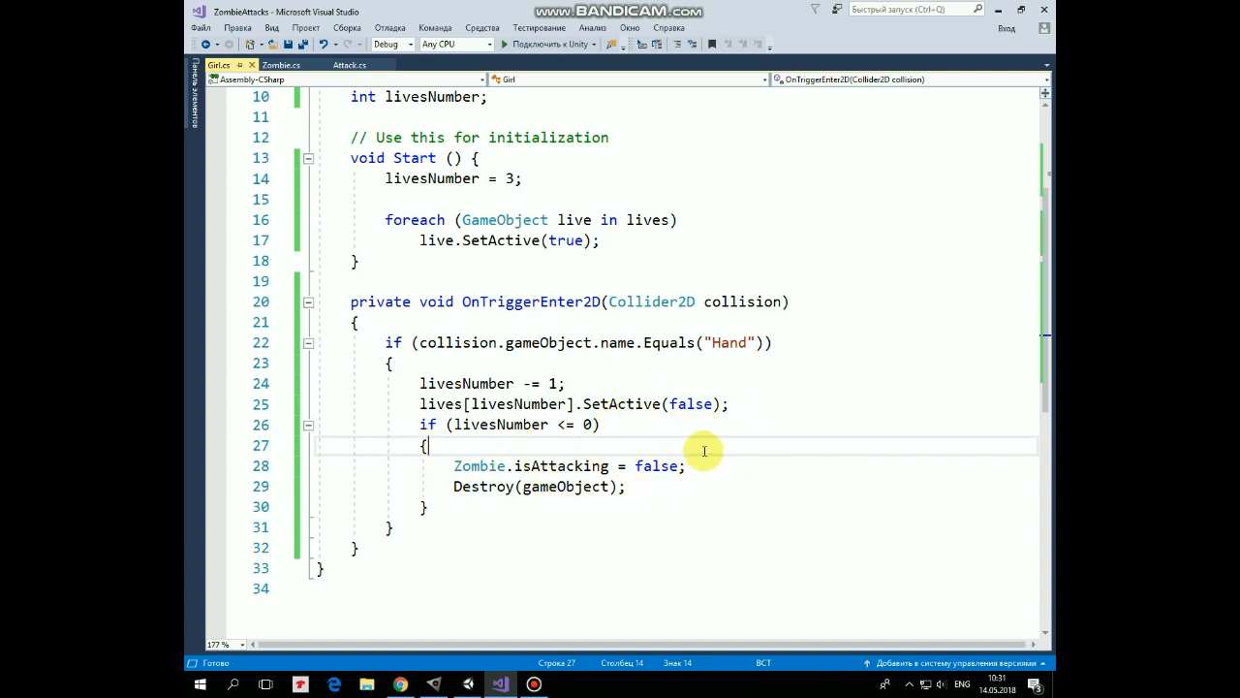
mouse_move(998, 10)
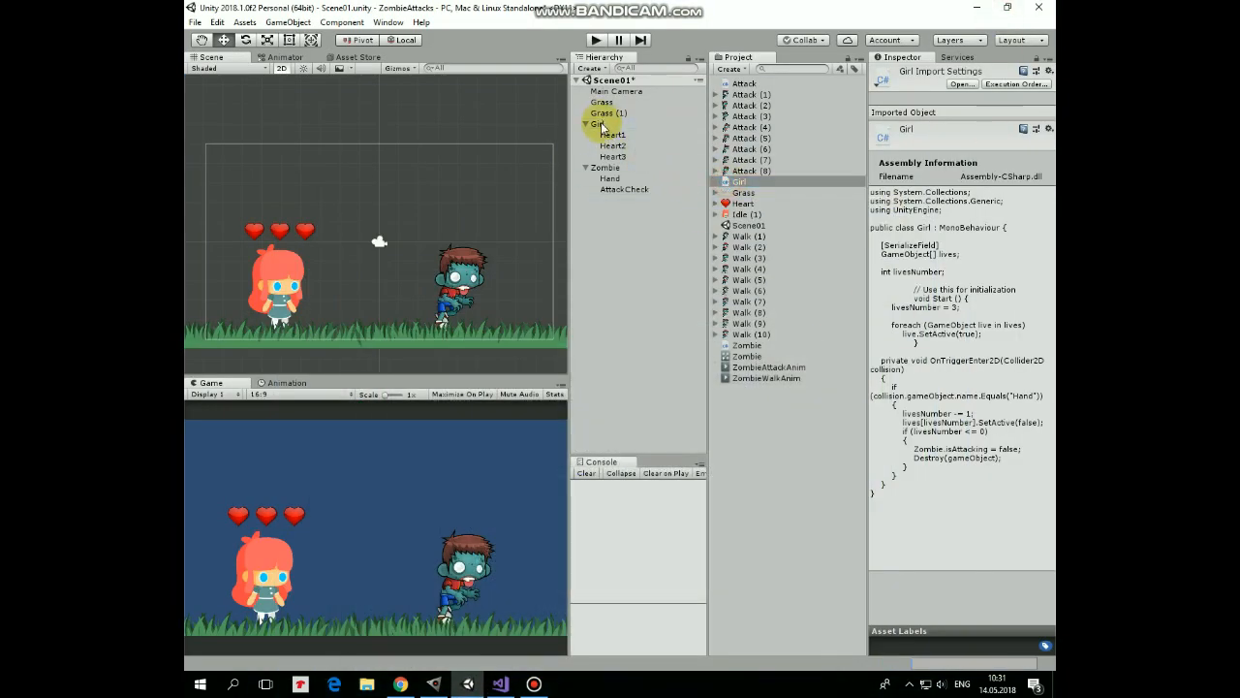
Step: Fill Girl's Lives list with Heart1–Heart3, deactivate the hearts, and run the game
left_click(597, 123)
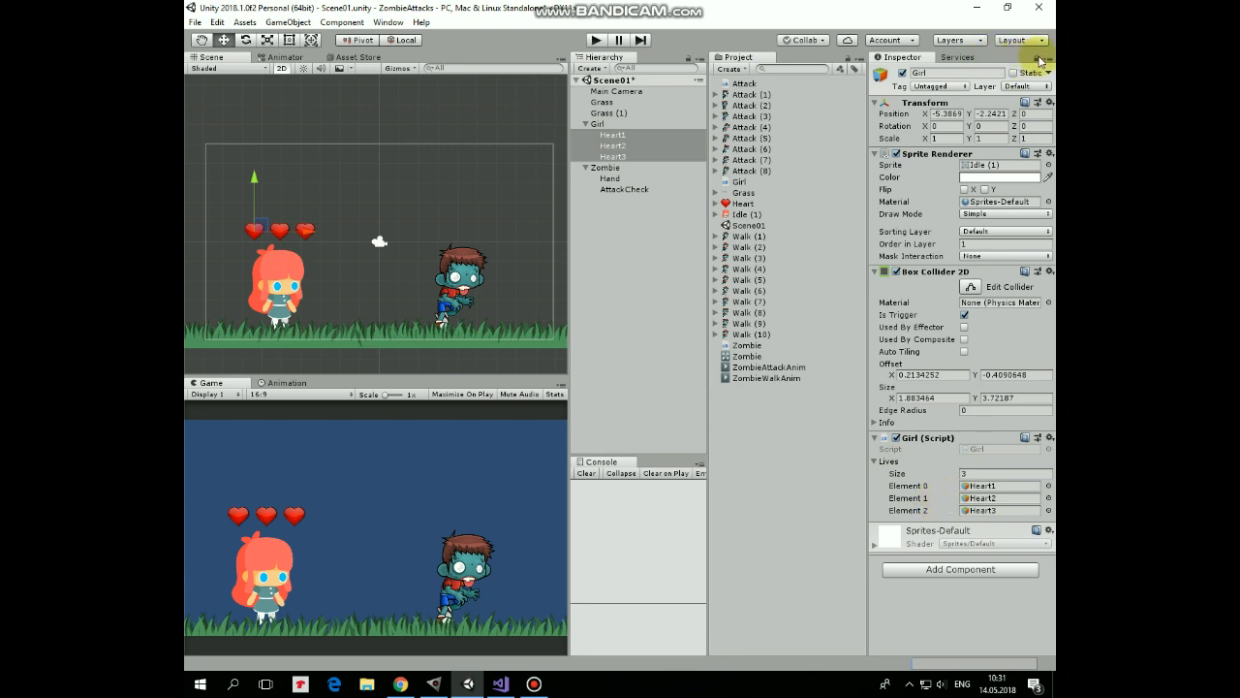
left_click(612, 136)
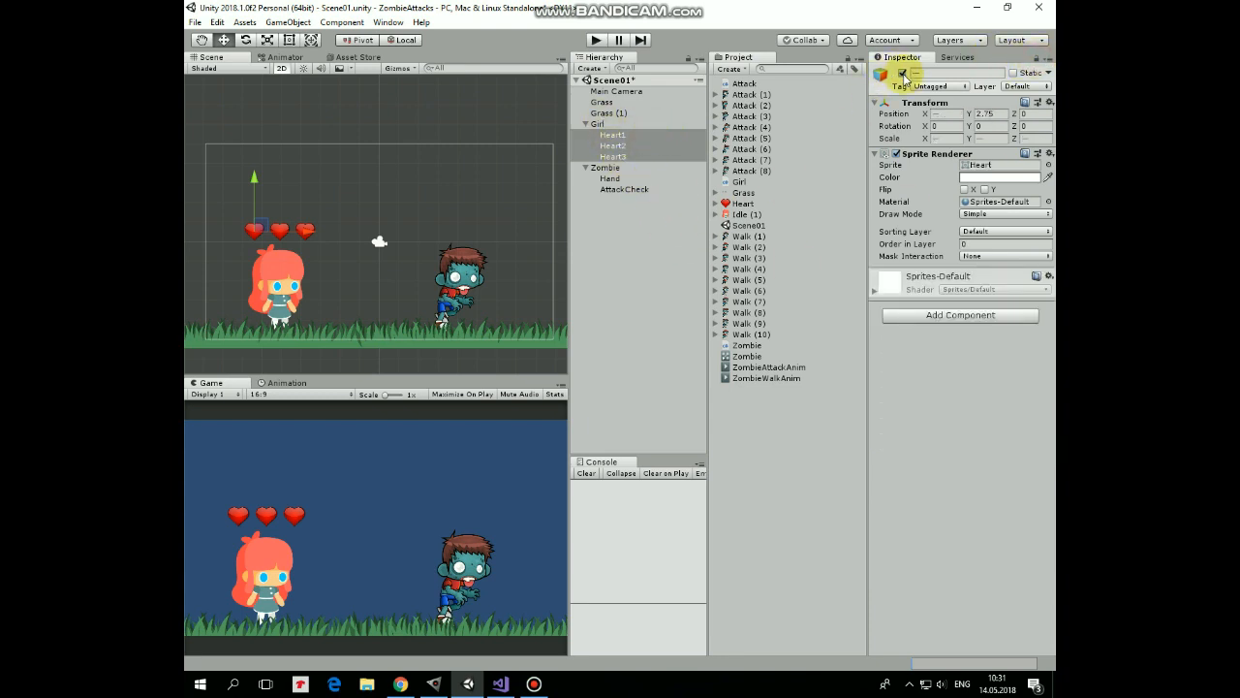
left_click(614, 156)
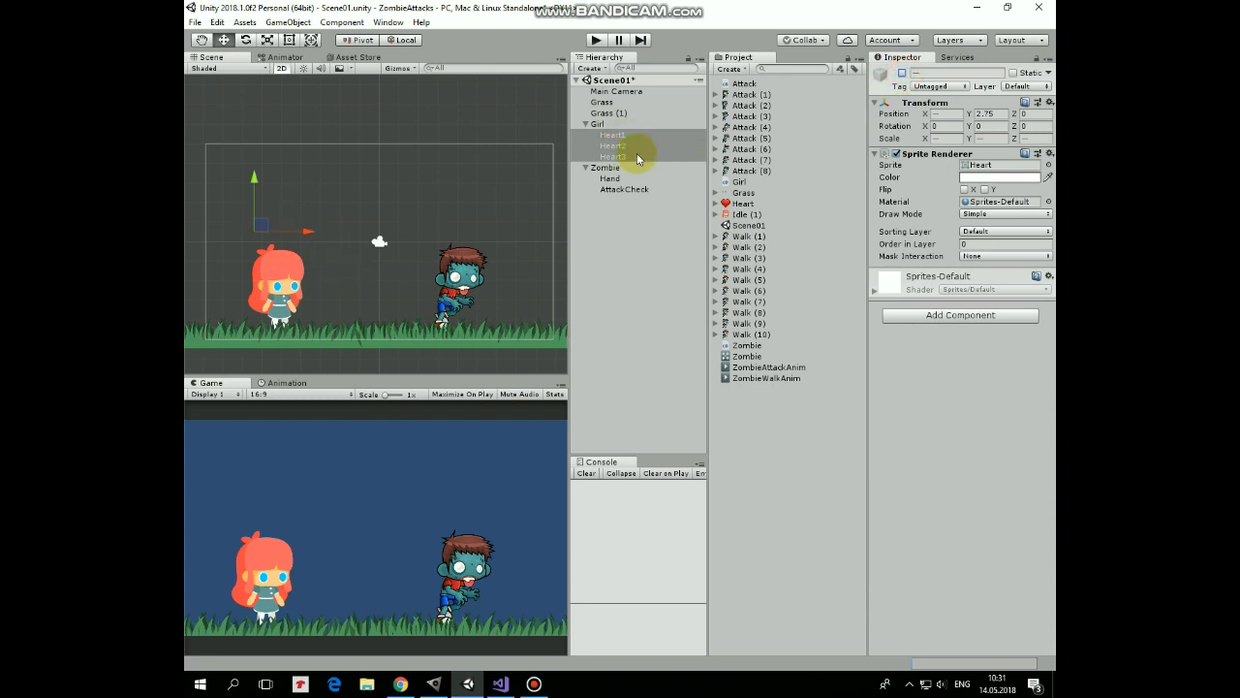
left_click(602, 38)
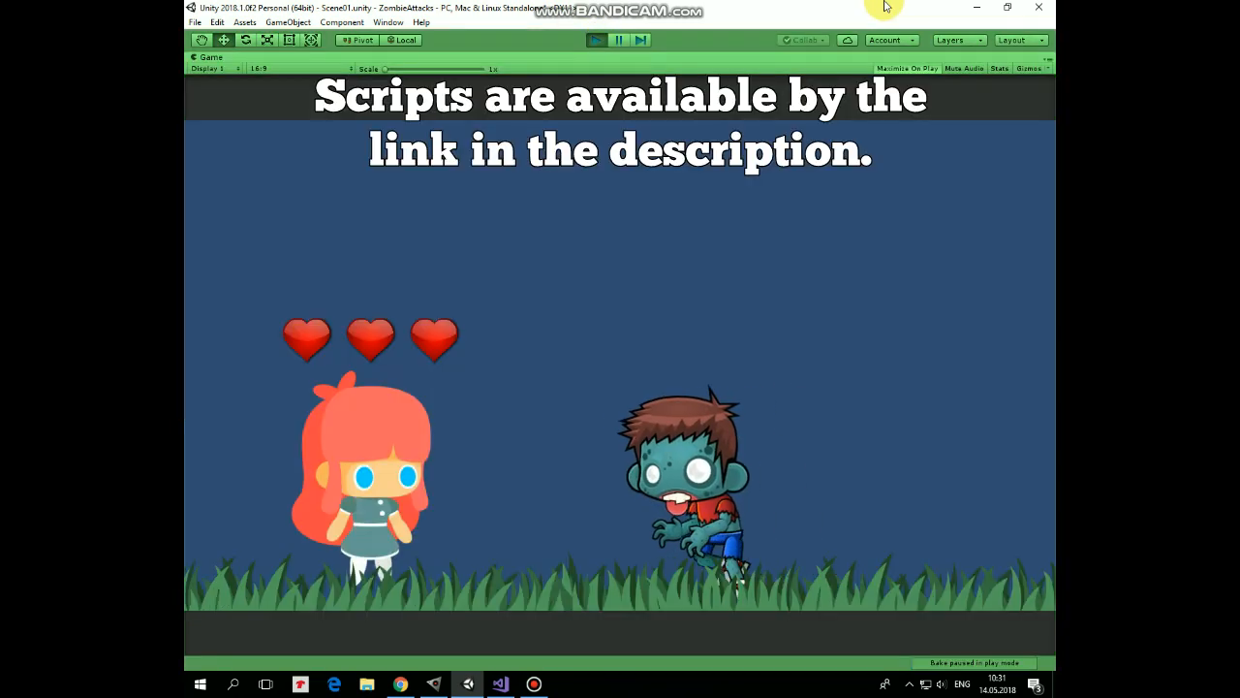